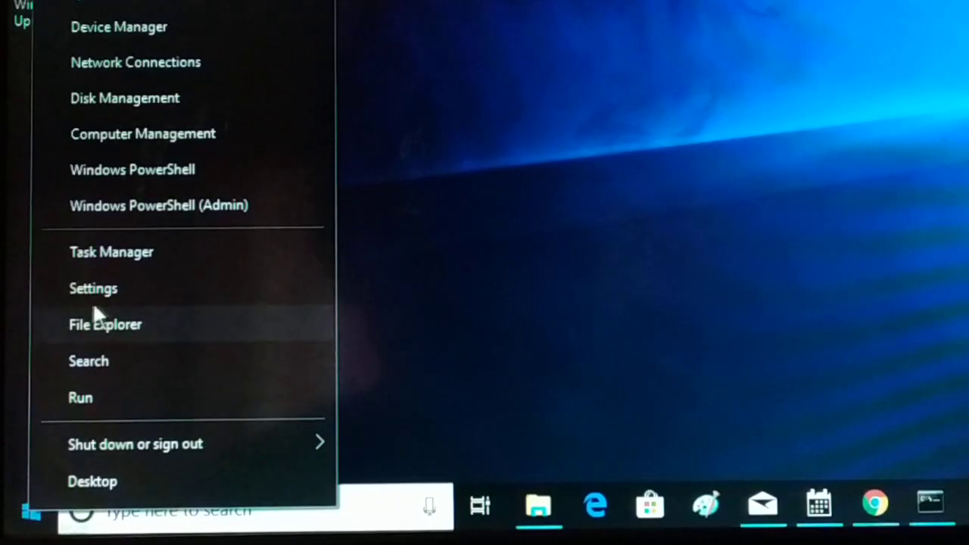
Bring up the Settings home page and scroll to the Personalization category
left_click(94, 288)
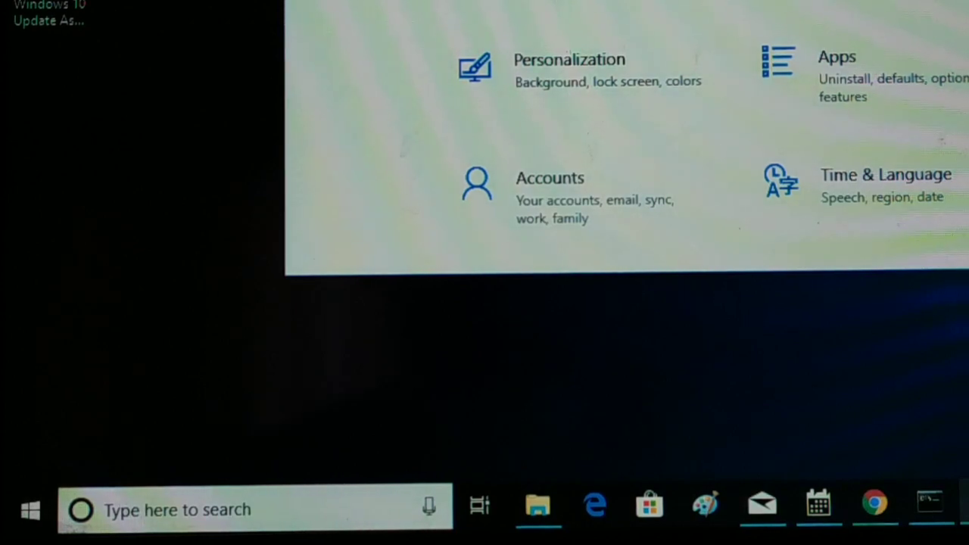
scroll("up", 3)
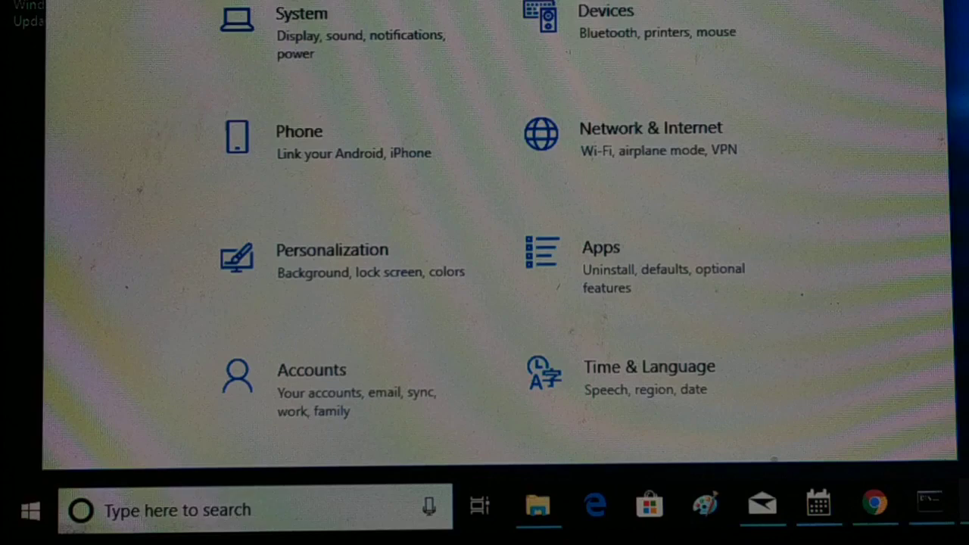
scroll("up", 3)
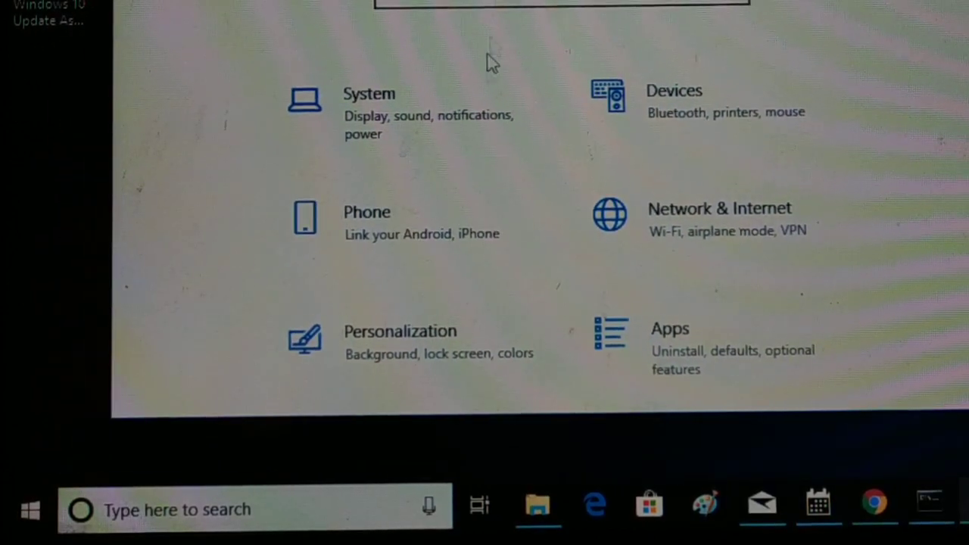
mouse_move(379, 345)
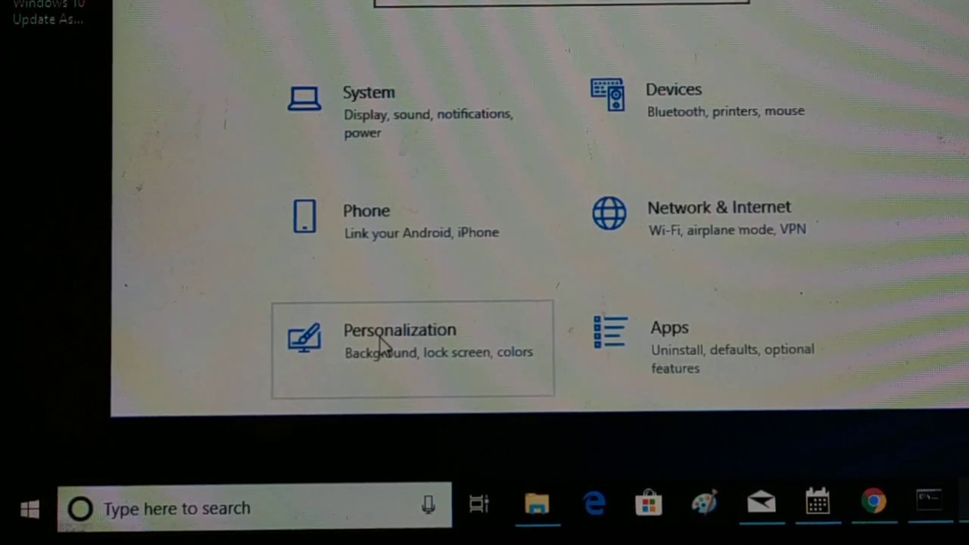
Go to Personalization > Colors and scroll to 'Choose your default app mode', currently Light
left_click(400, 341)
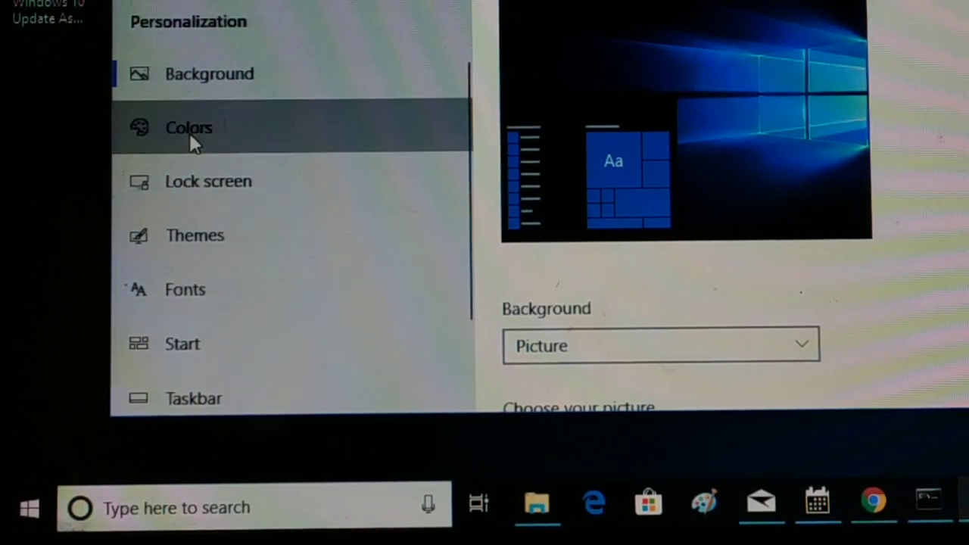
left_click(189, 128)
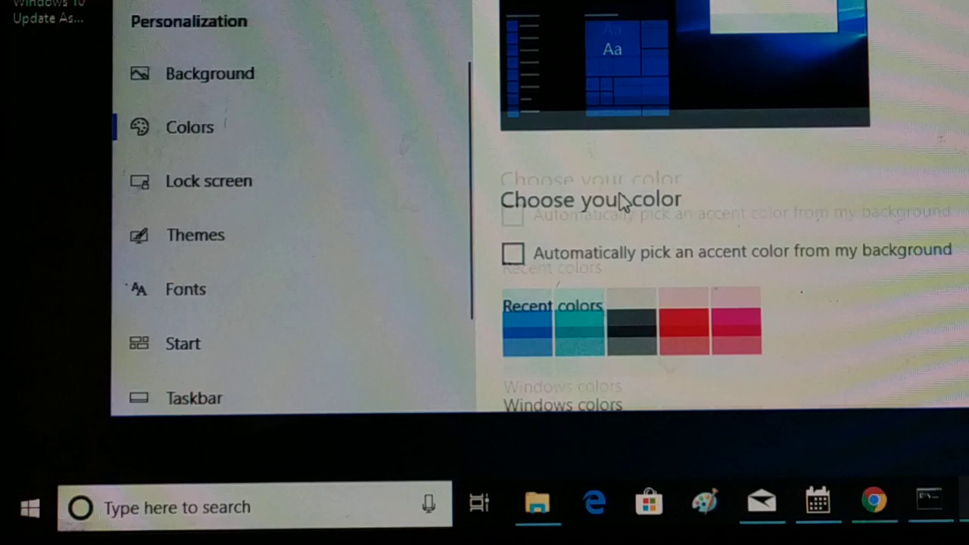
scroll("down", 3)
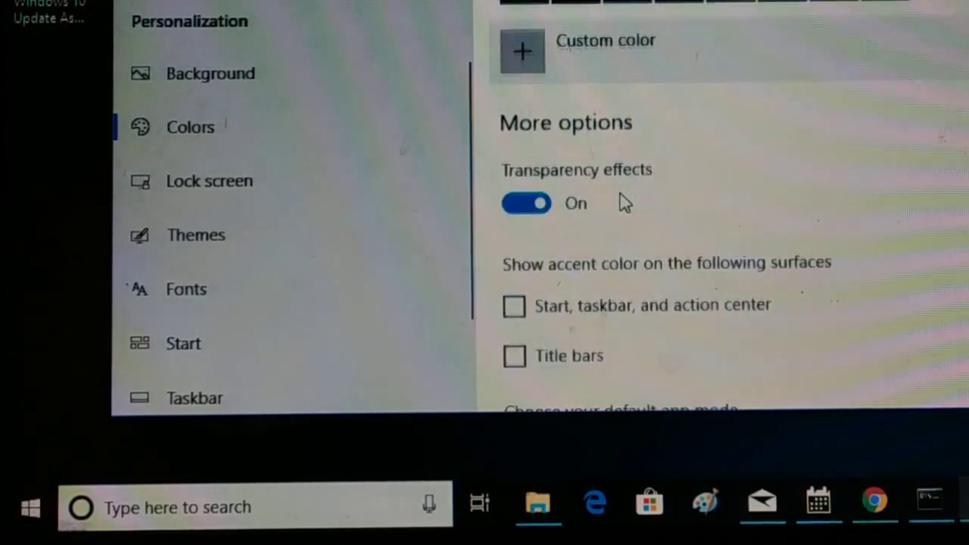
scroll("down", 3)
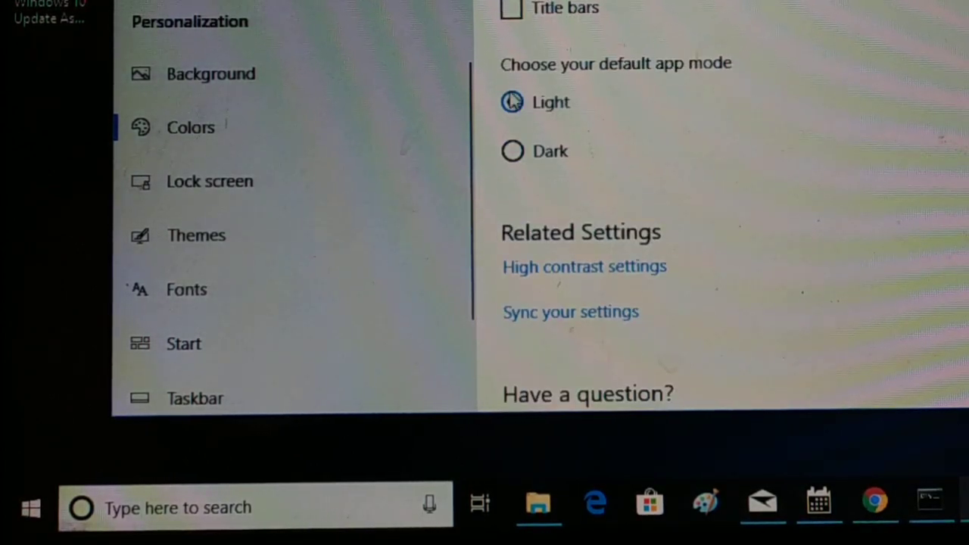
left_click(511, 103)
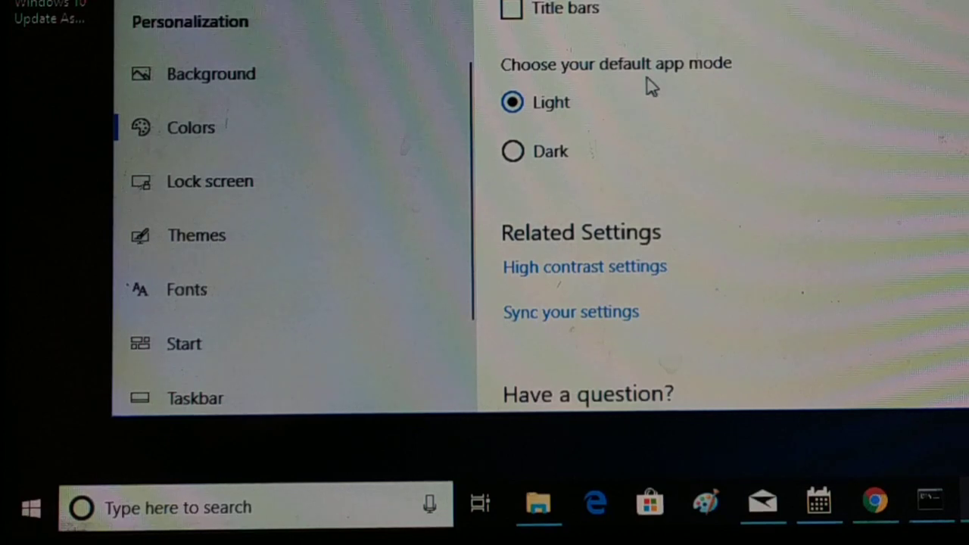
mouse_move(712, 85)
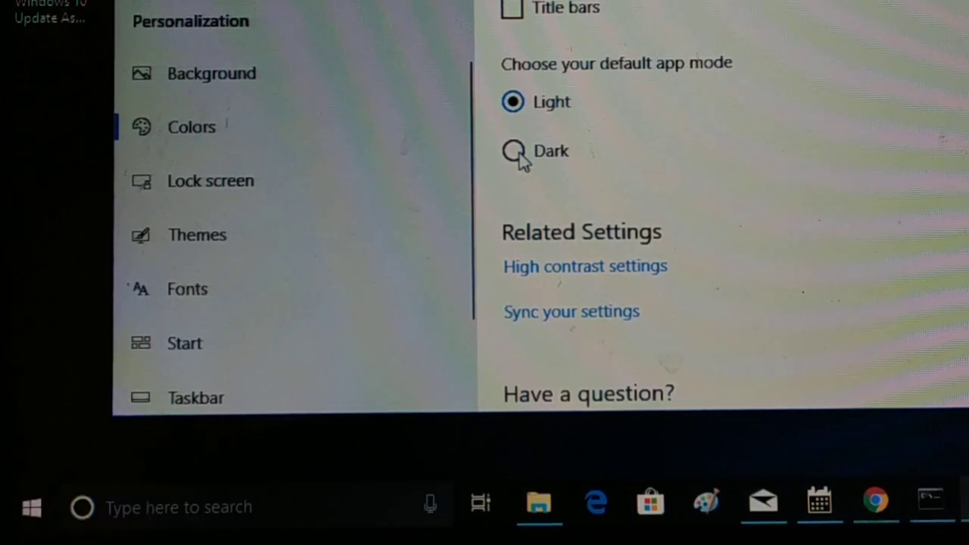
Set the default app mode to Dark and view Mail and Calendar in the dark theme
left_click(511, 152)
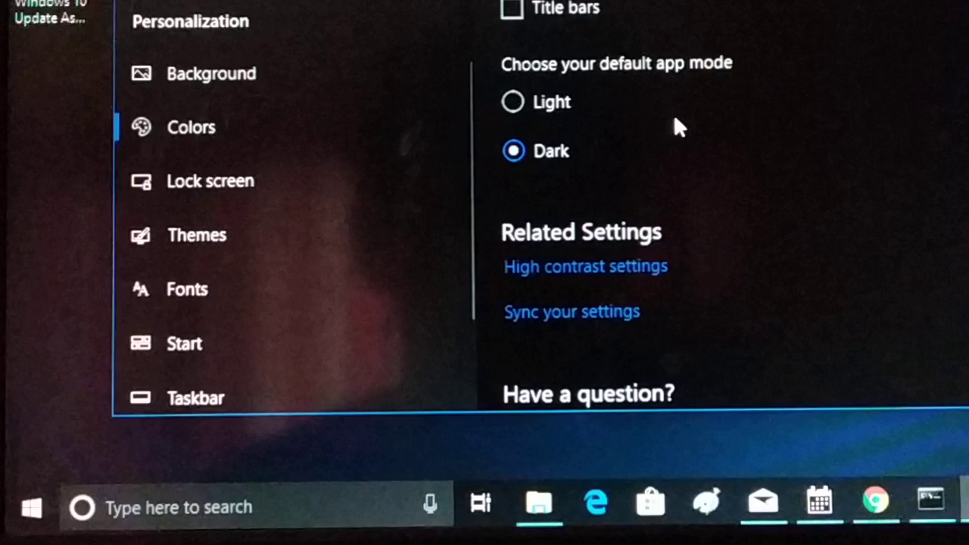
mouse_move(794, 424)
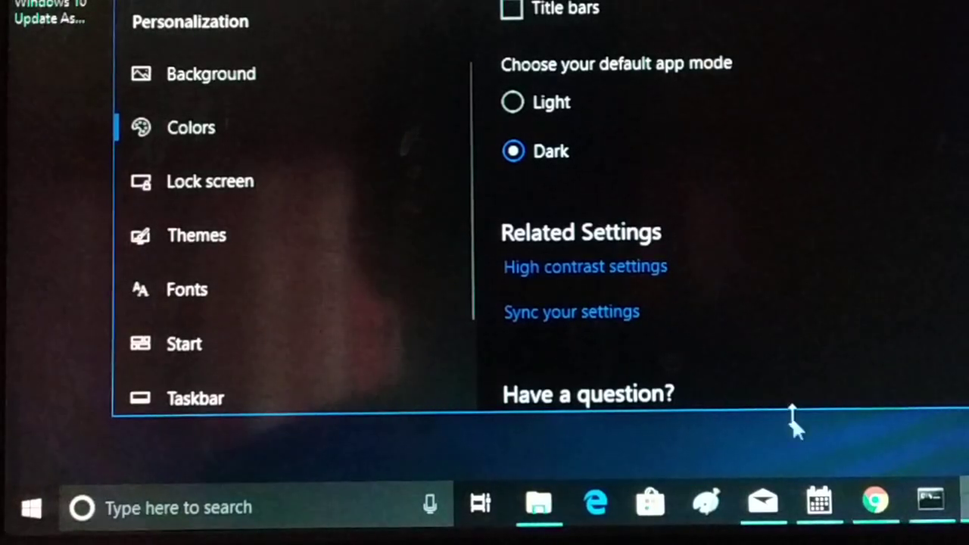
left_click(763, 502)
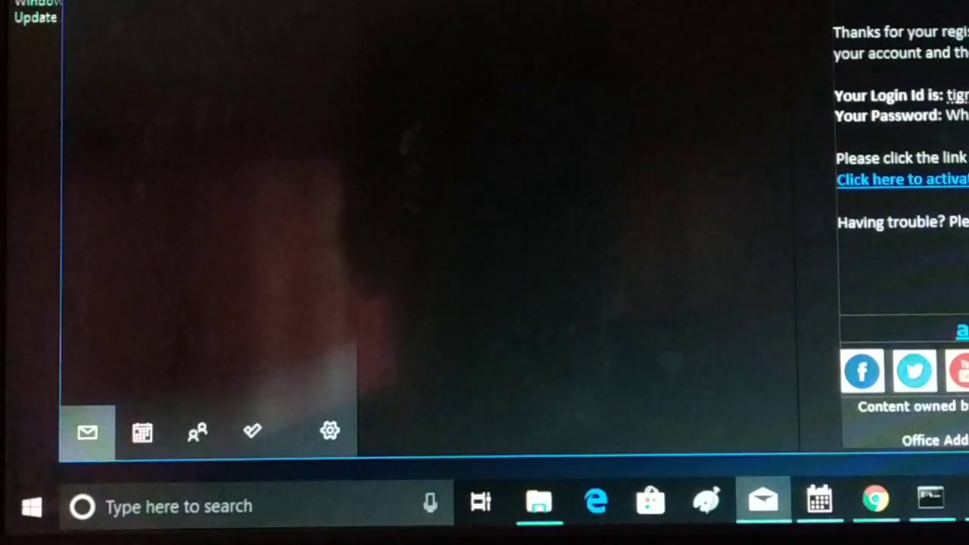
left_click(86, 430)
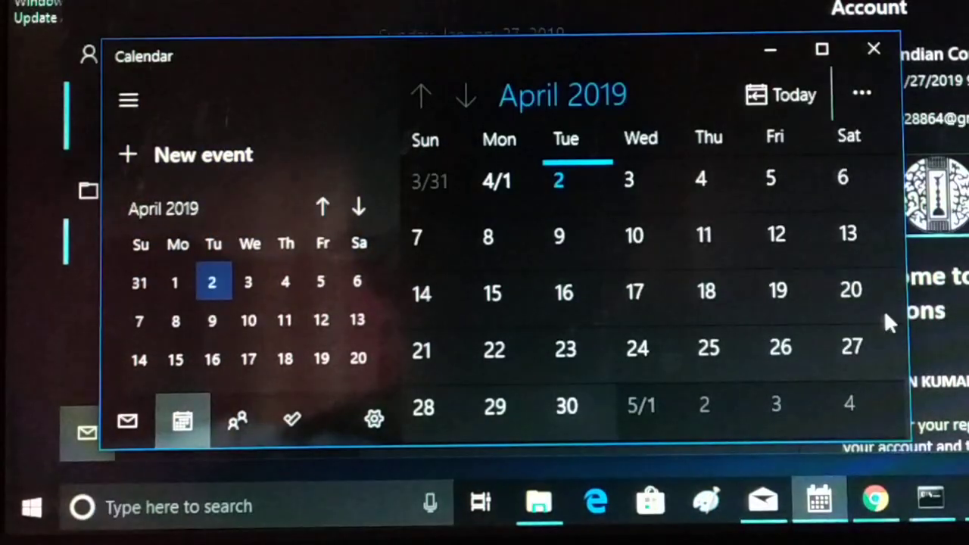
mouse_move(678, 12)
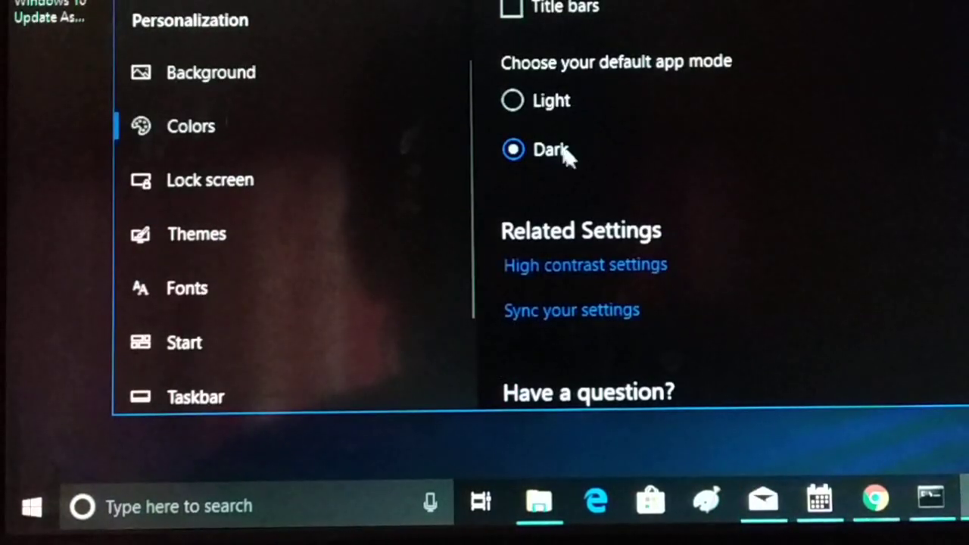
mouse_move(512, 100)
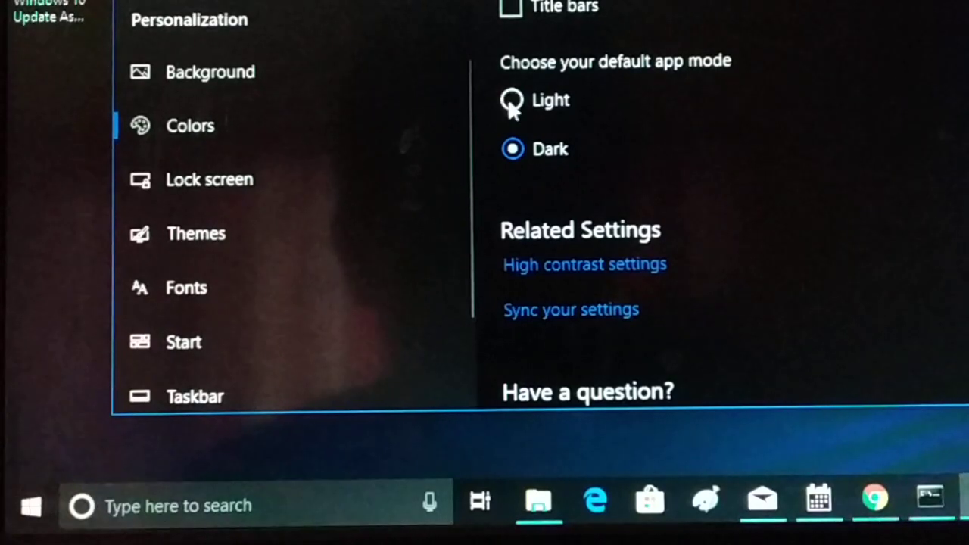
left_click(512, 100)
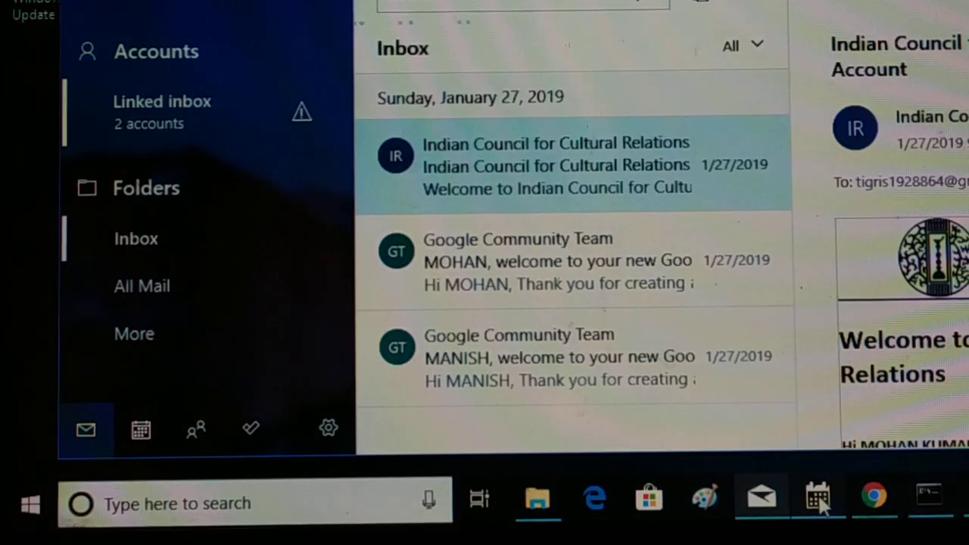
left_click(818, 497)
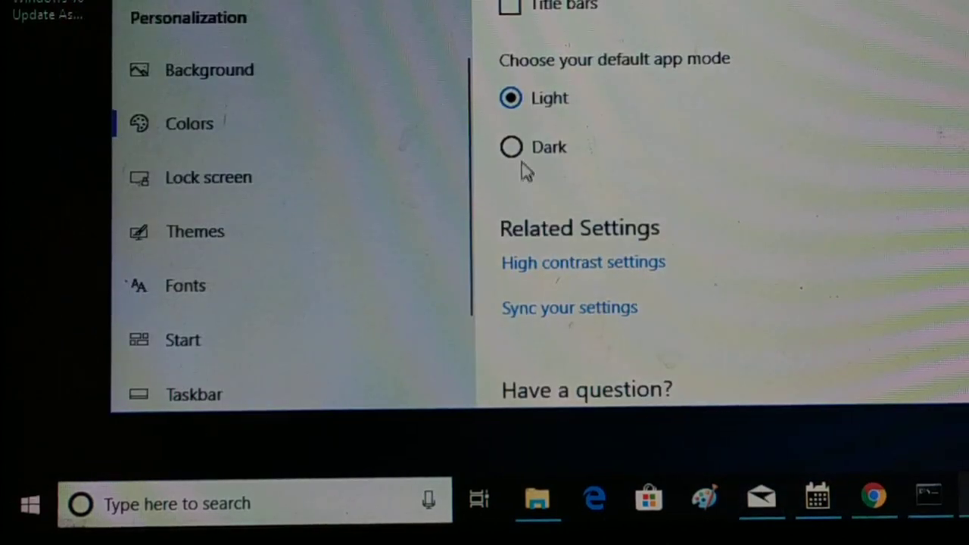
left_click(510, 147)
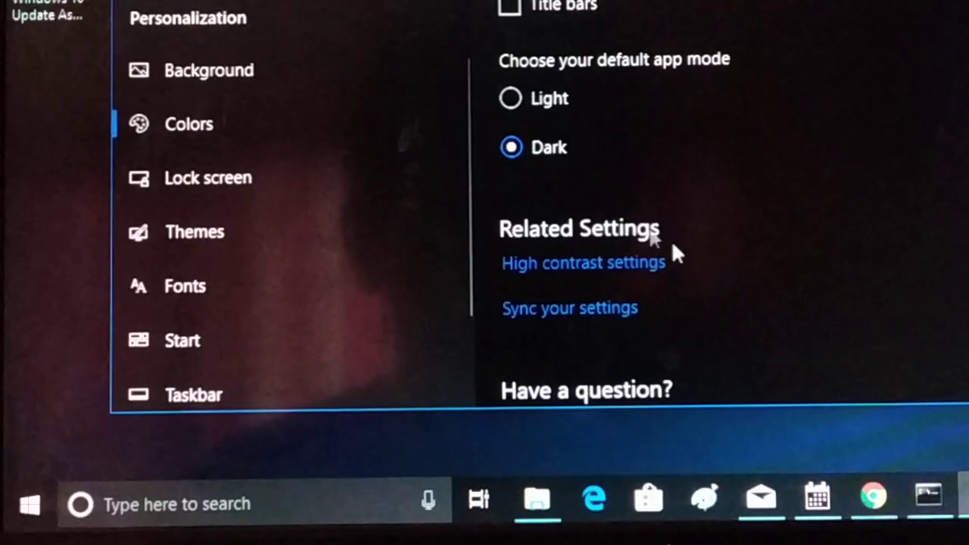